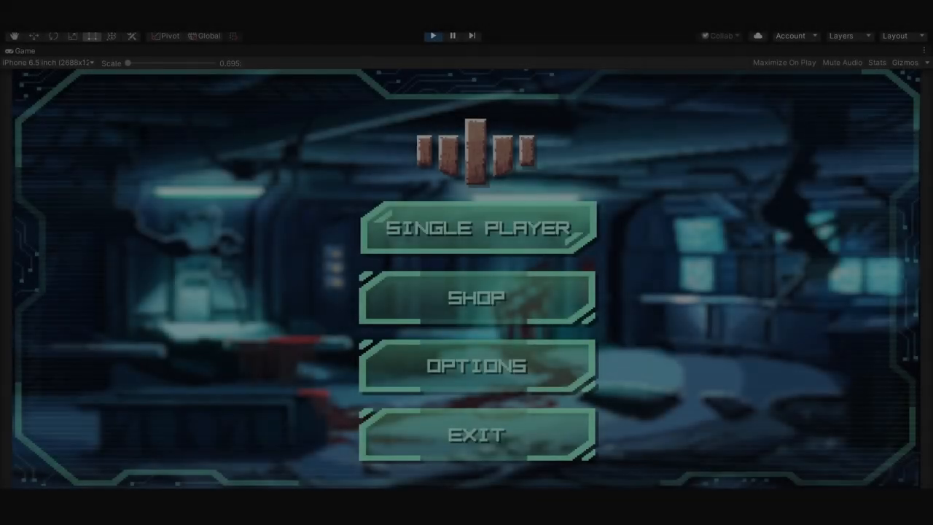
# Start a single-player new game on Easy and browse the character selection
pyautogui.click(477, 226)
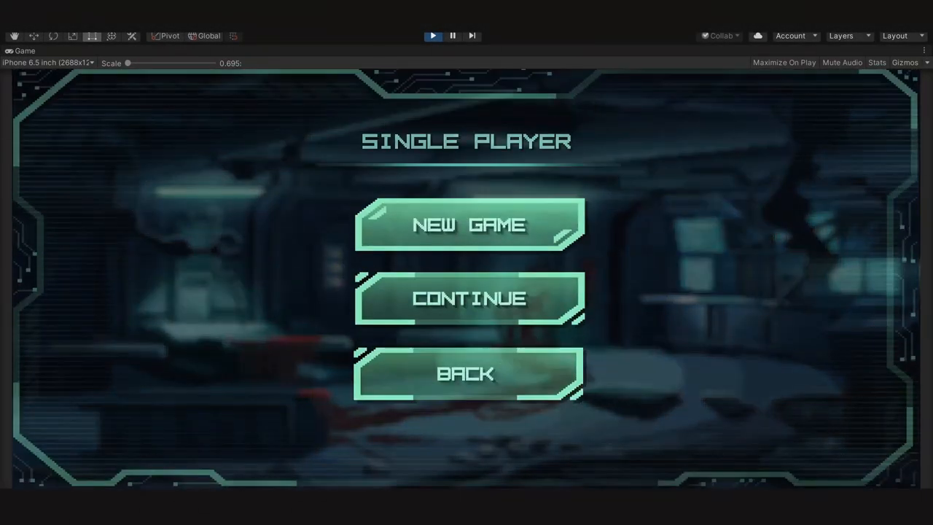
pyautogui.click(468, 224)
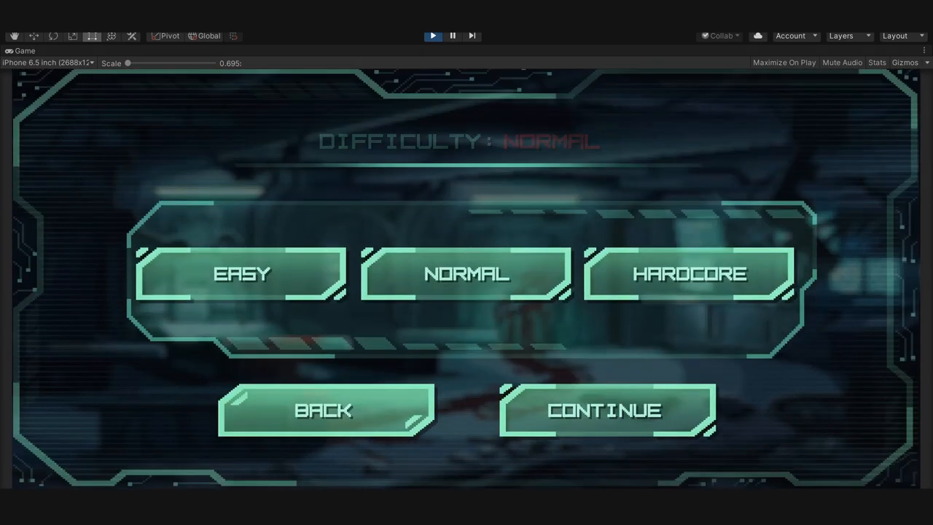
pyautogui.click(242, 274)
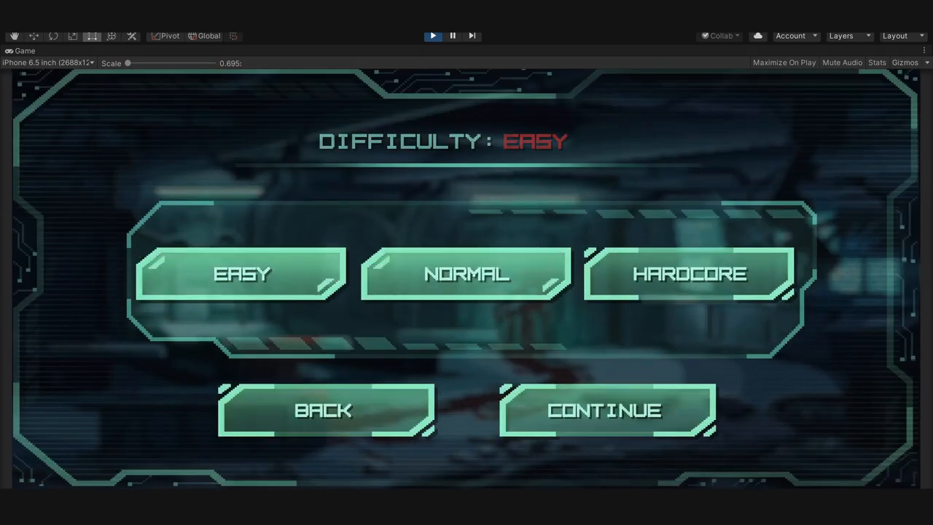
pyautogui.click(607, 410)
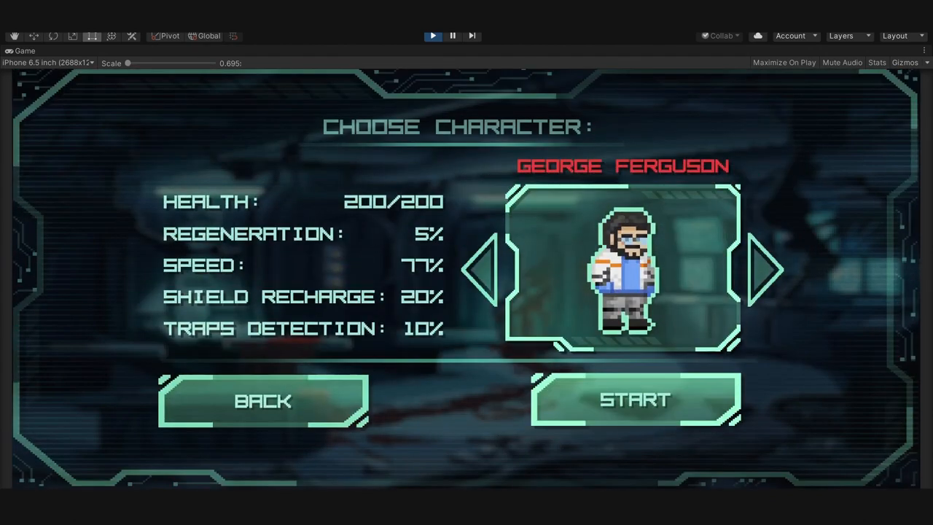
pyautogui.click(765, 269)
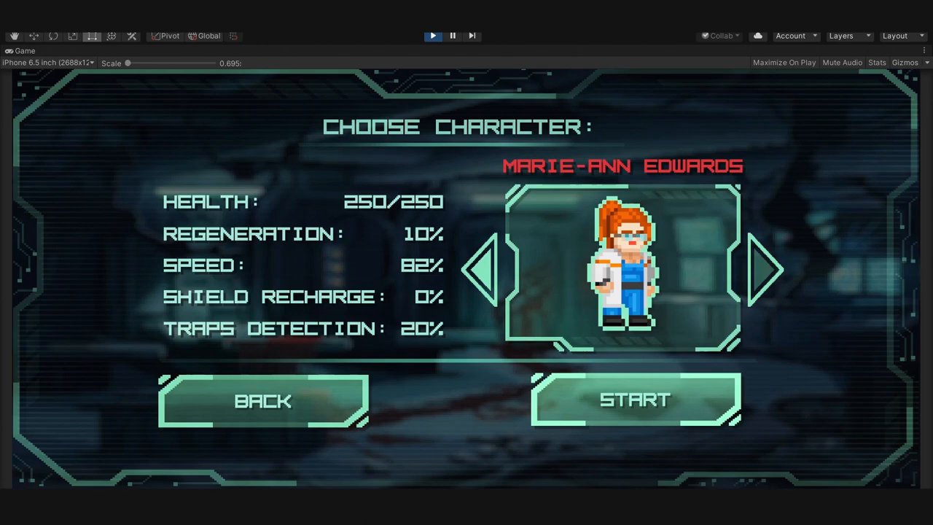
pyautogui.click(765, 268)
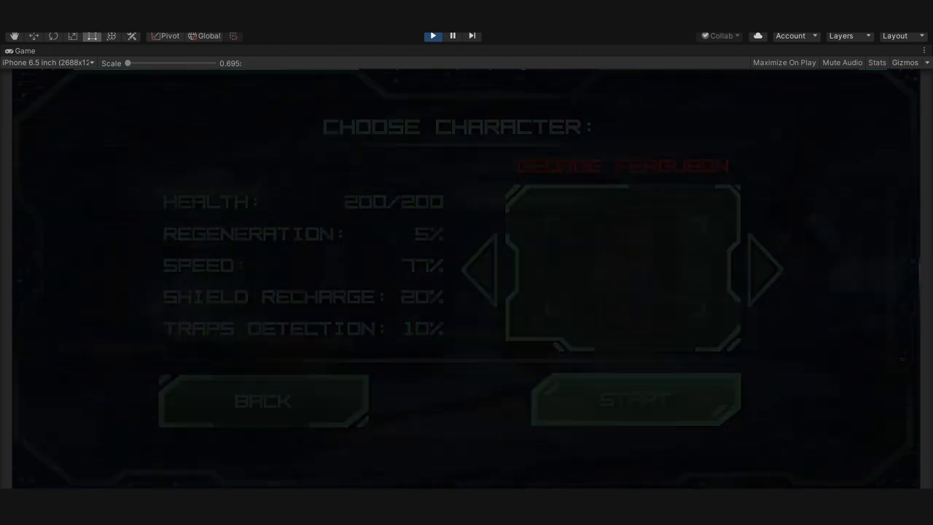
# View Ailment's eShop listing, available May 27, 2020 for $7.99
pyautogui.click(634, 400)
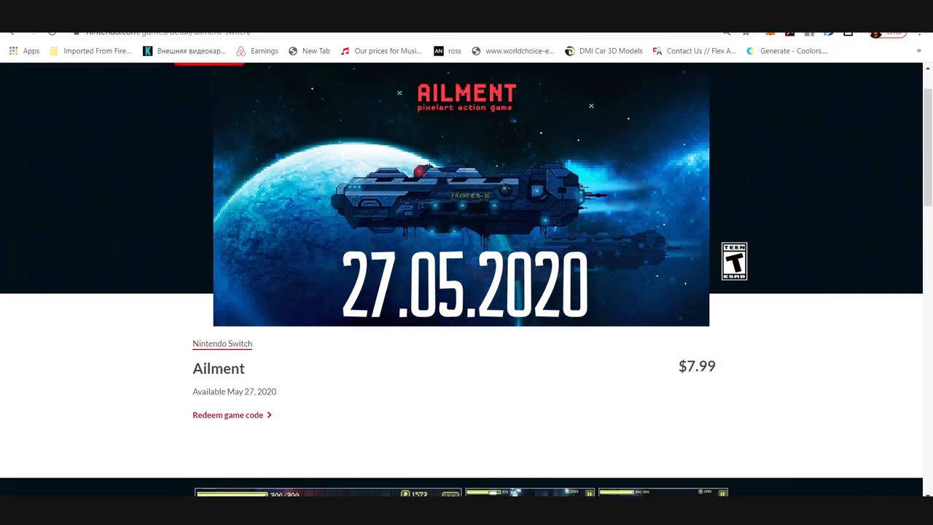
pyautogui.scroll(3)
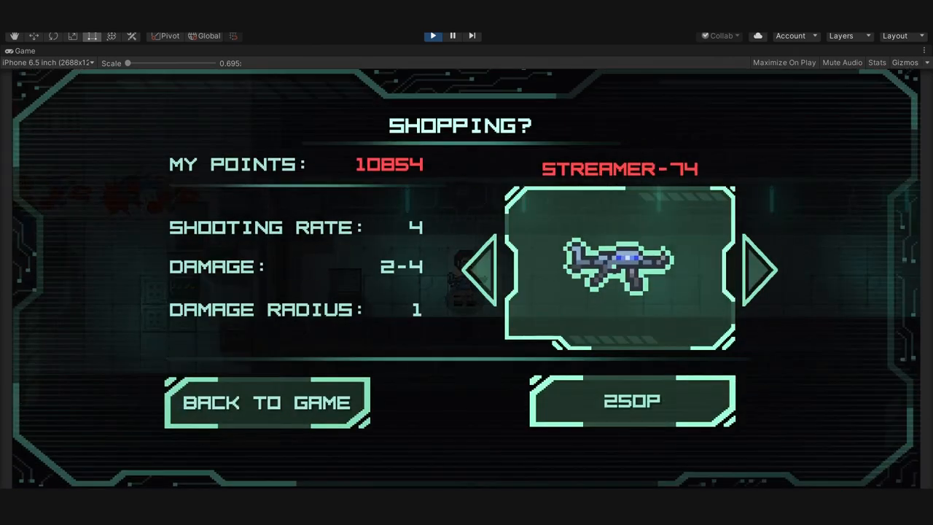
# Browse shop weapons, then buy +1% Shield Recharge and Trap Detection, leaving 8254 points
pyautogui.click(762, 269)
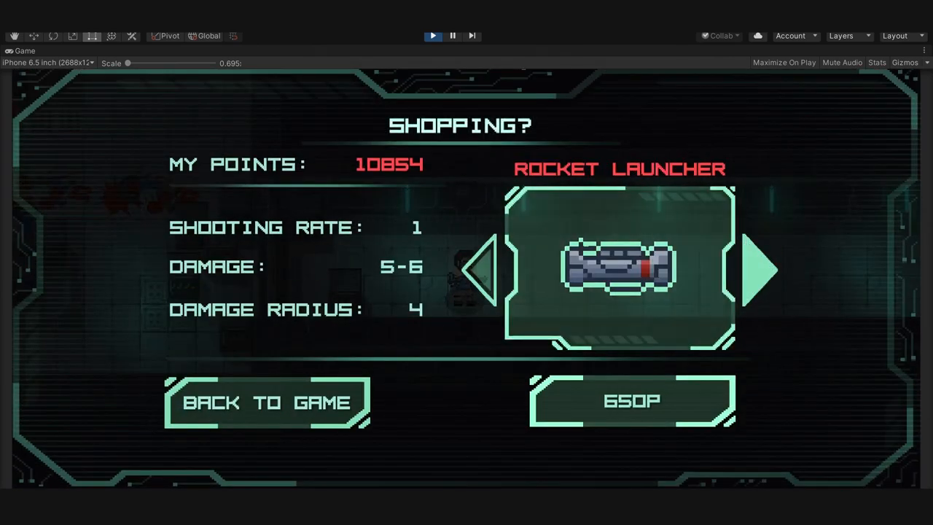
pyautogui.click(267, 402)
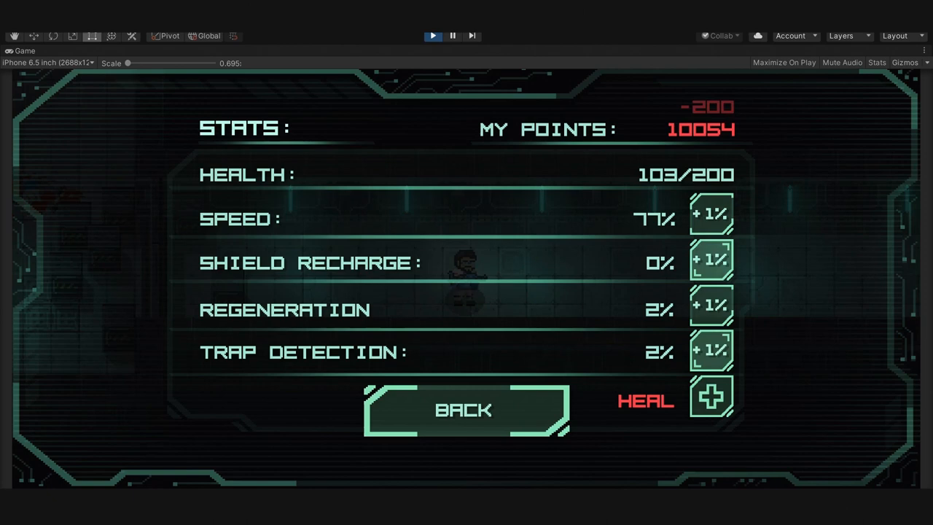
pyautogui.click(709, 260)
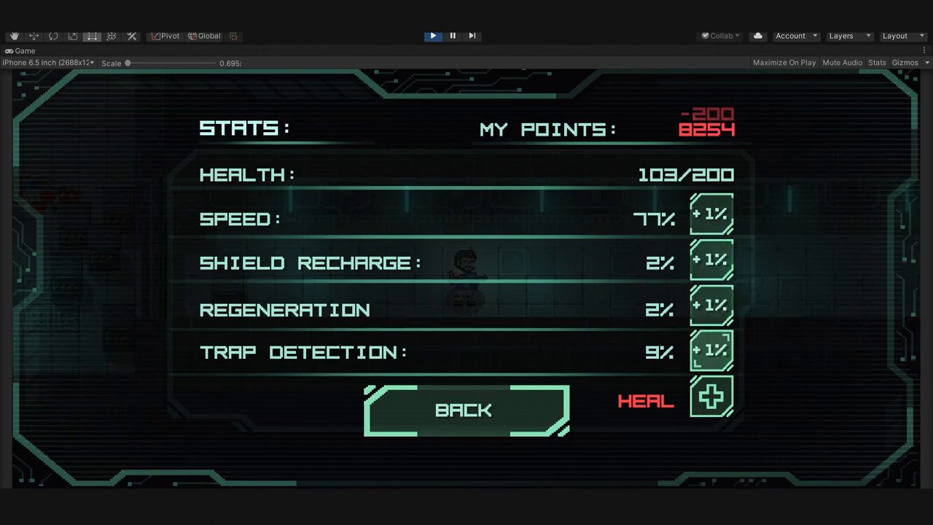
pyautogui.click(465, 409)
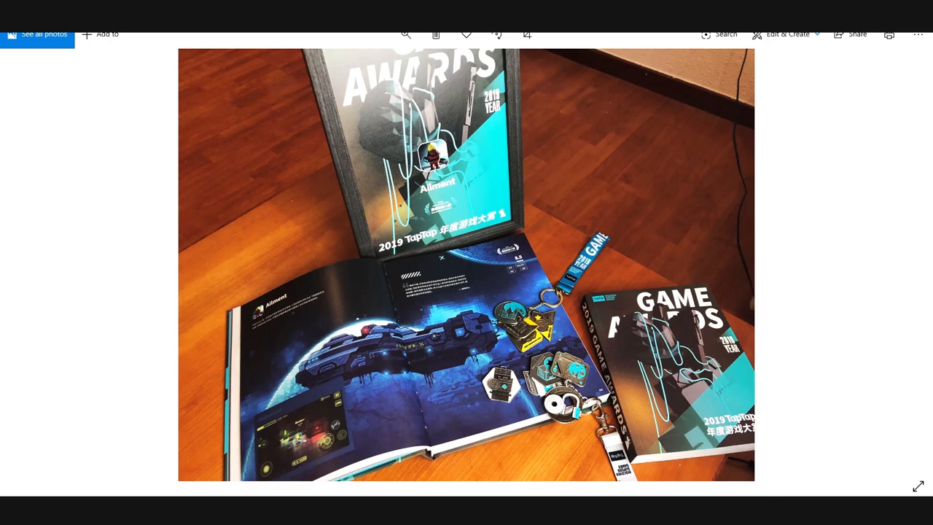
# View the TapTap Game Awards 2019 book, poster and merchandise photo
pyautogui.click(903, 264)
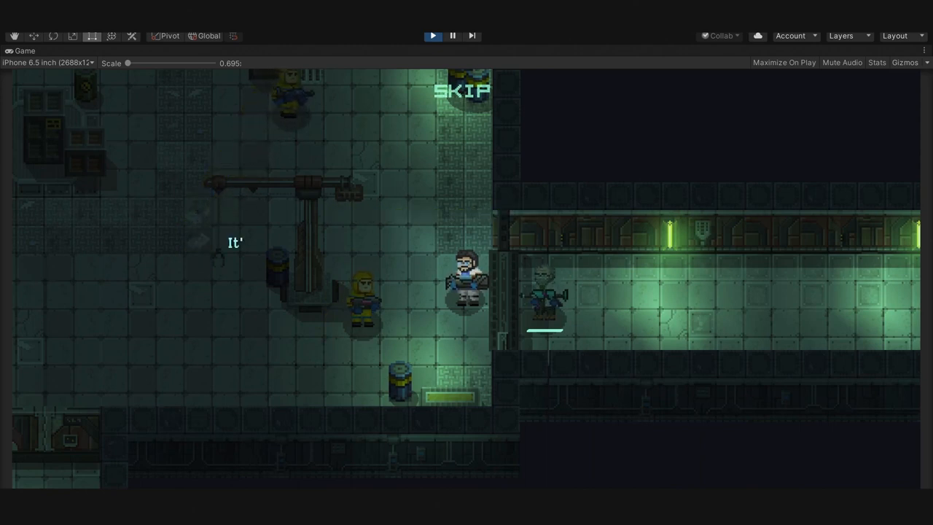
# Play through the station levels until a survival wave starts with 1200/1200 health
pyautogui.click(461, 90)
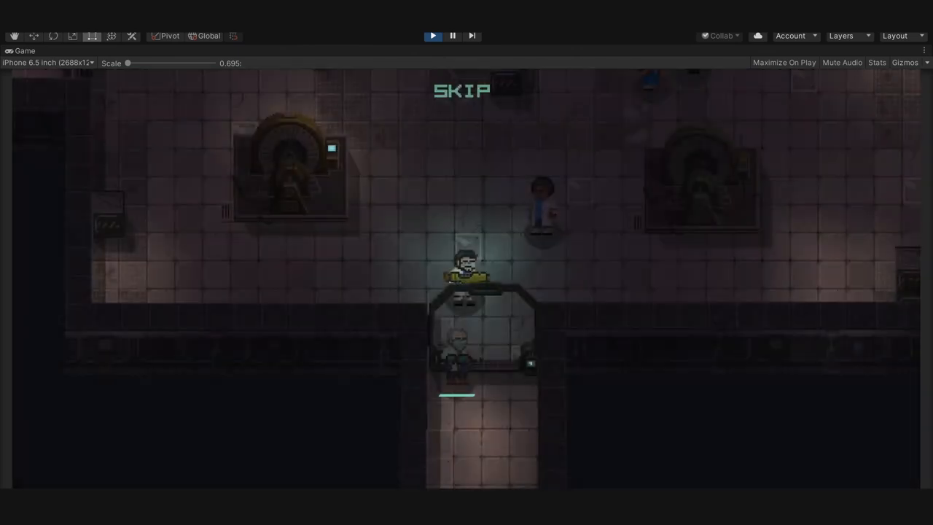
pyautogui.click(462, 91)
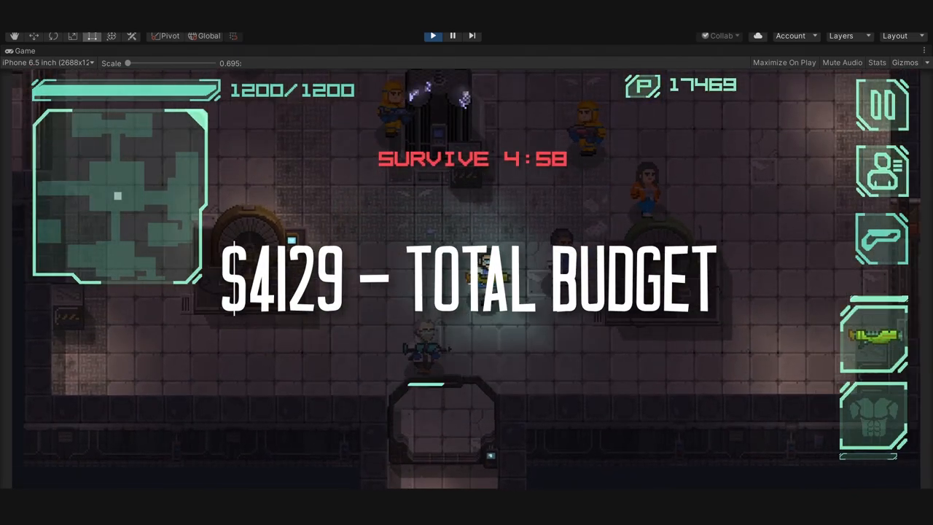